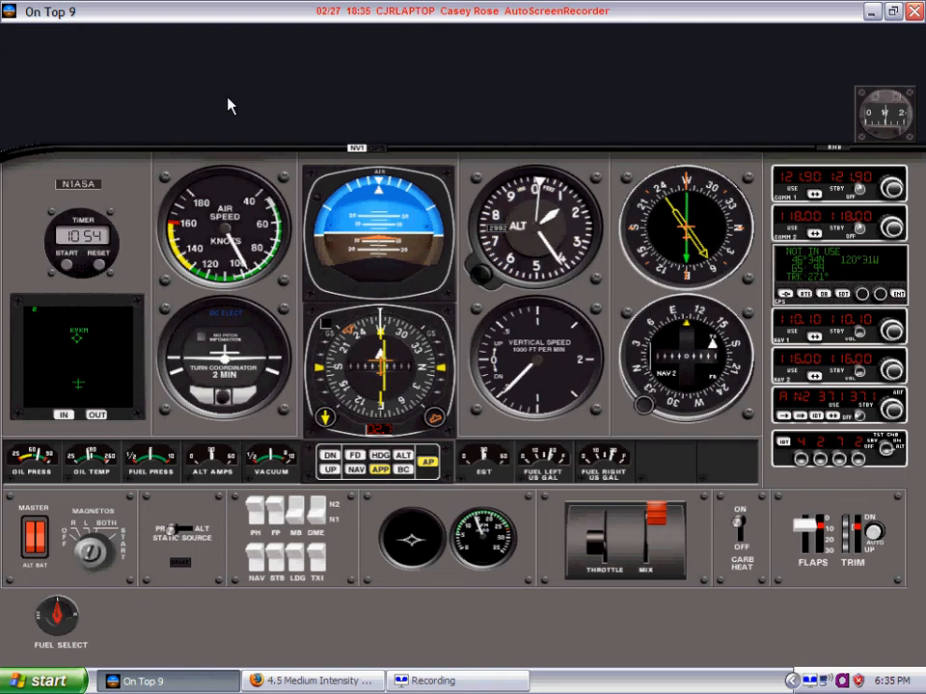
pyautogui.moveTo(174, 101)
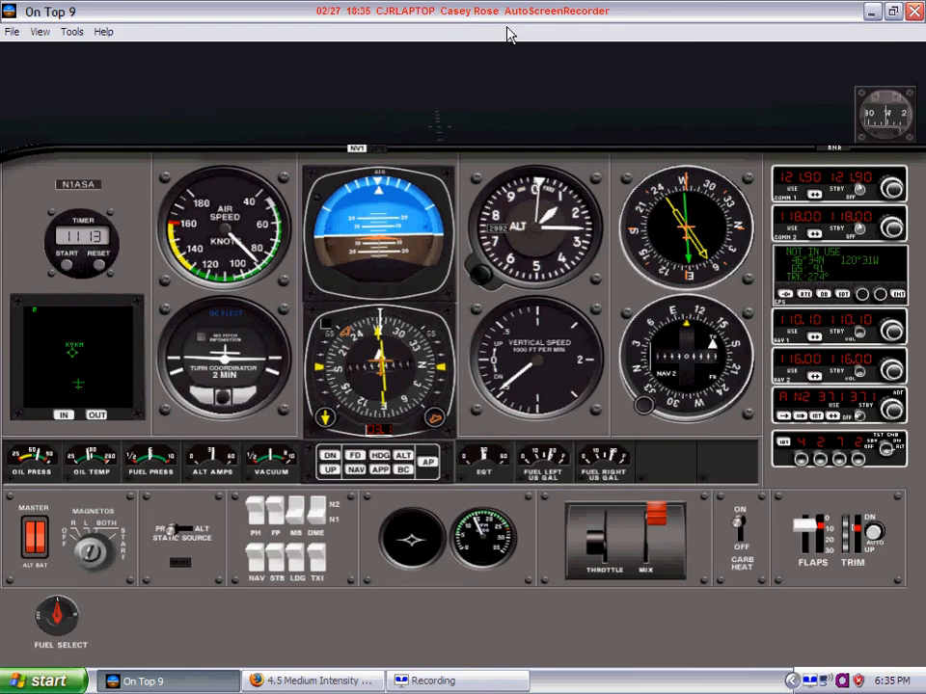
# Switch from the MALSR lighting diagram to the 00465I27.PDF Yakima ILS RWY 27 approach plate
pyautogui.click(73, 31)
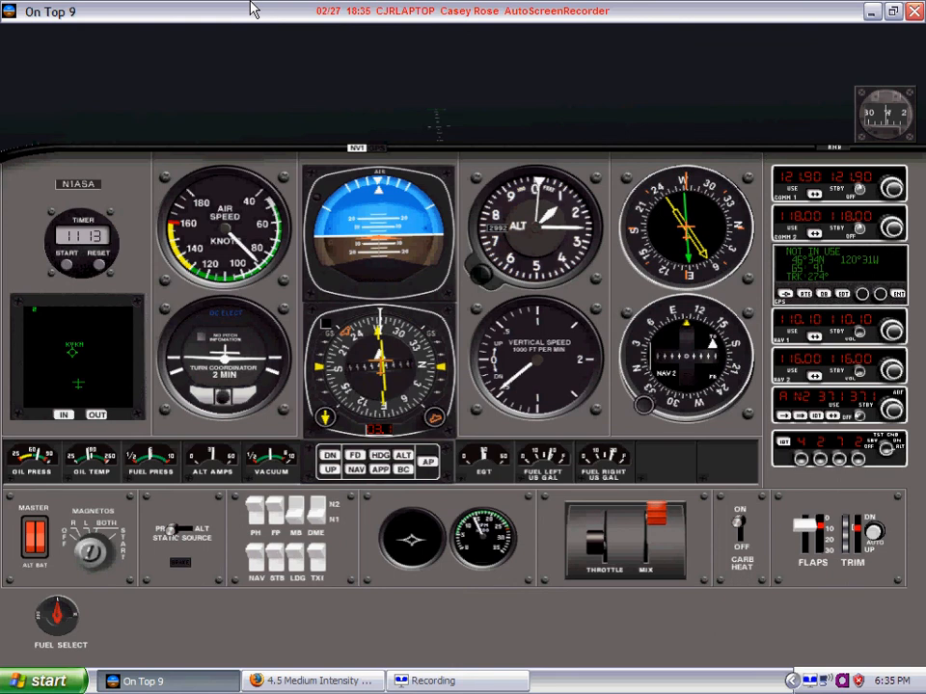
pyautogui.moveTo(446, 145)
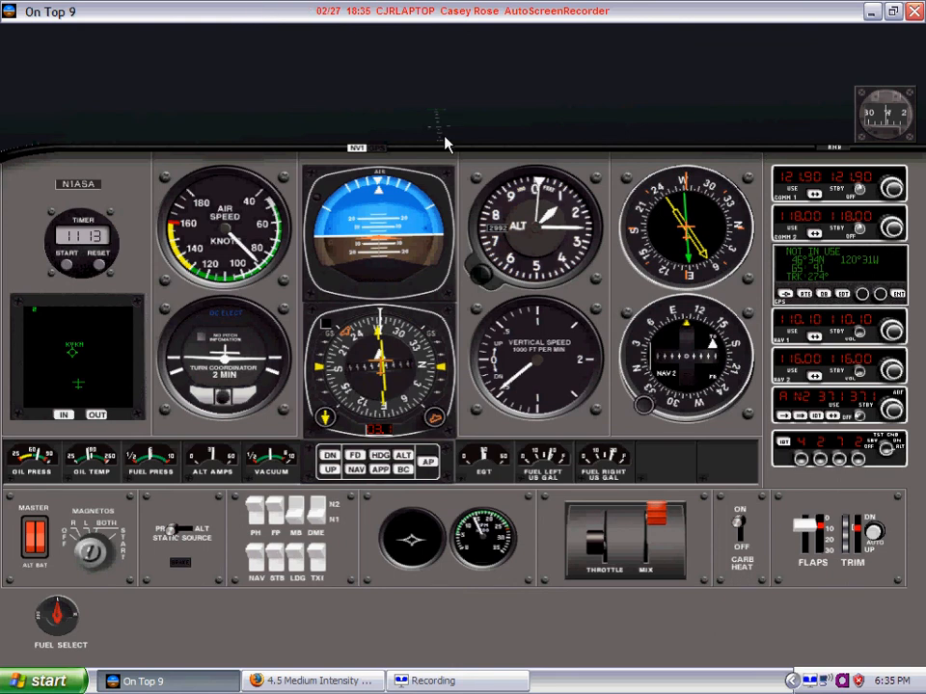
pyautogui.moveTo(479, 191)
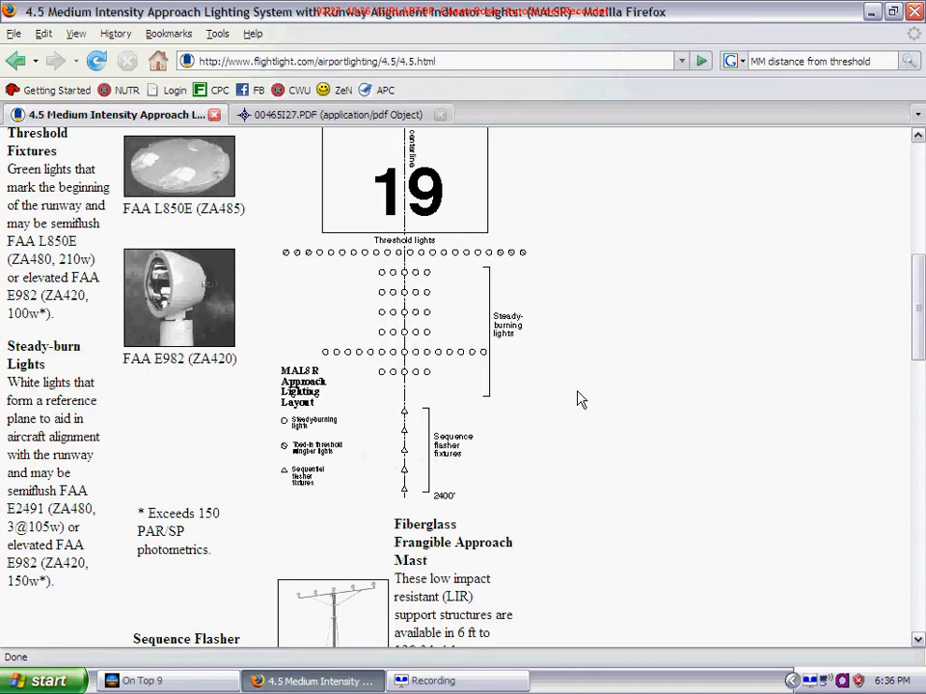
pyautogui.moveTo(583, 399)
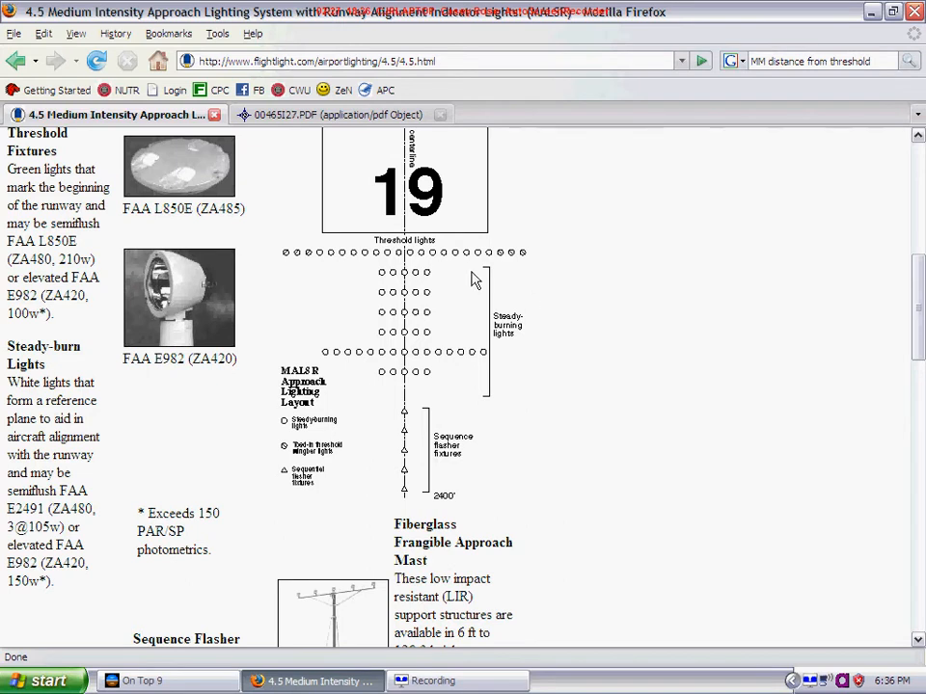
pyautogui.moveTo(436, 320)
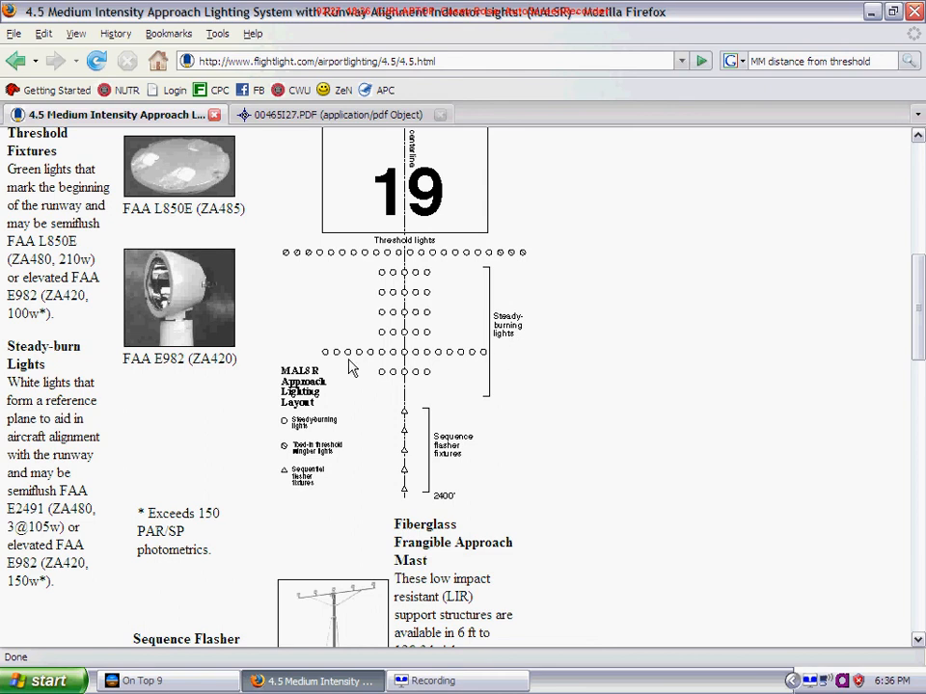
pyautogui.moveTo(498, 241)
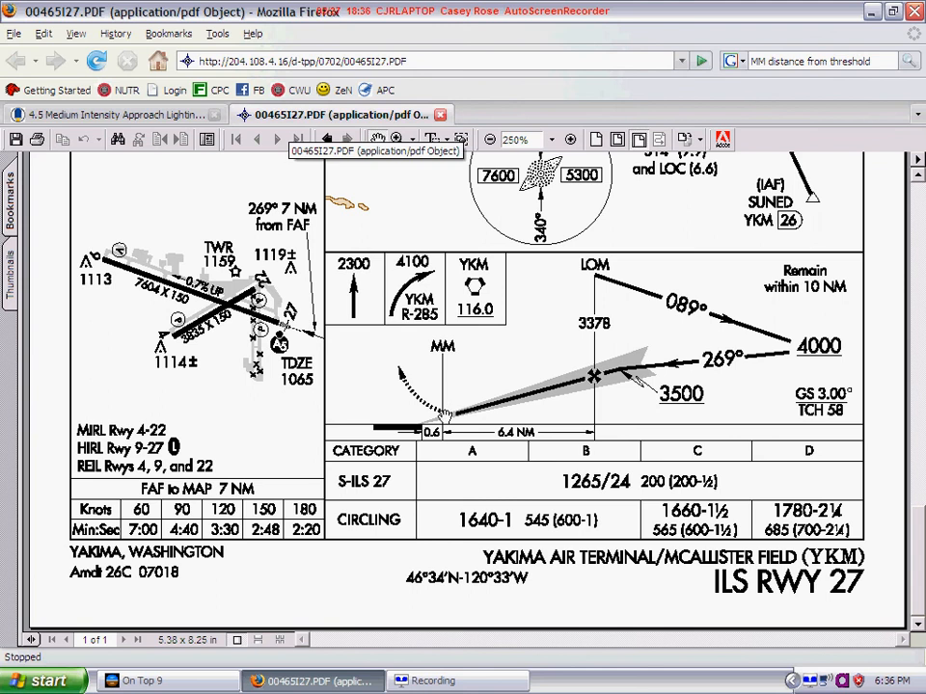
pyautogui.moveTo(447, 440)
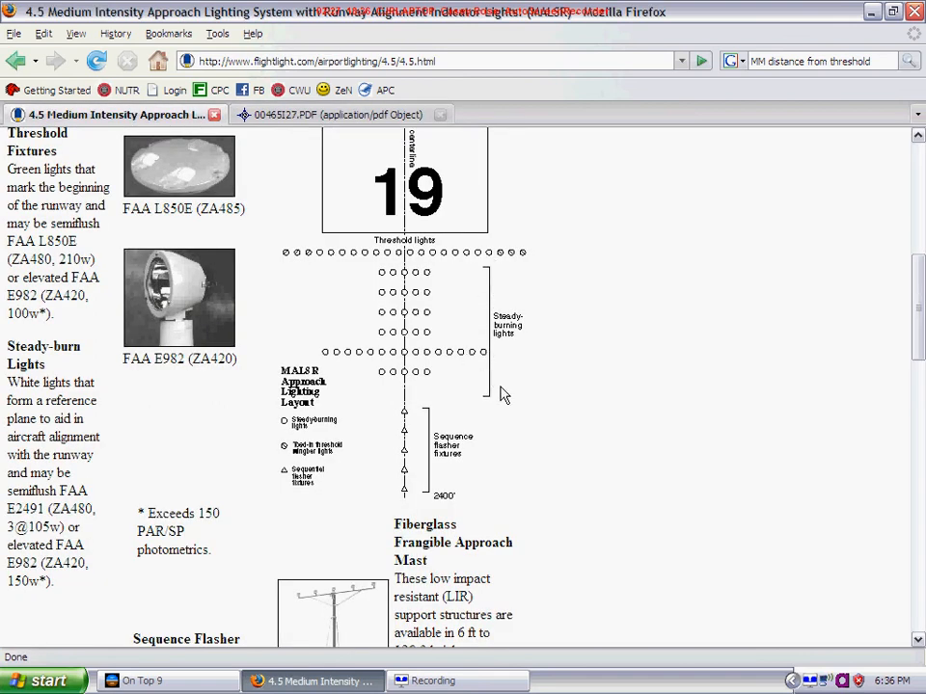
pyautogui.moveTo(462, 363)
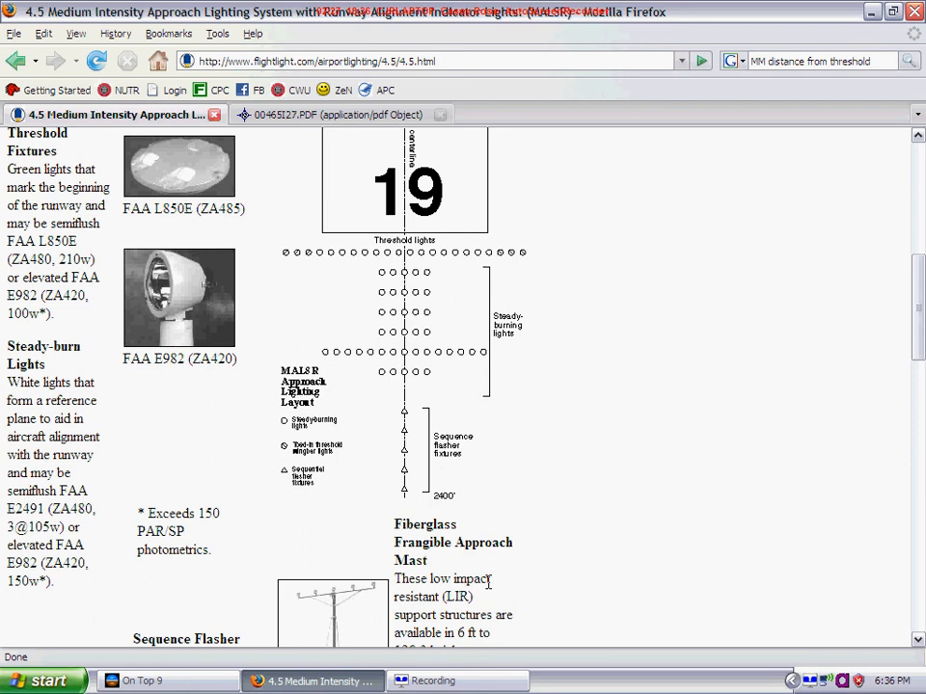
pyautogui.click(338, 115)
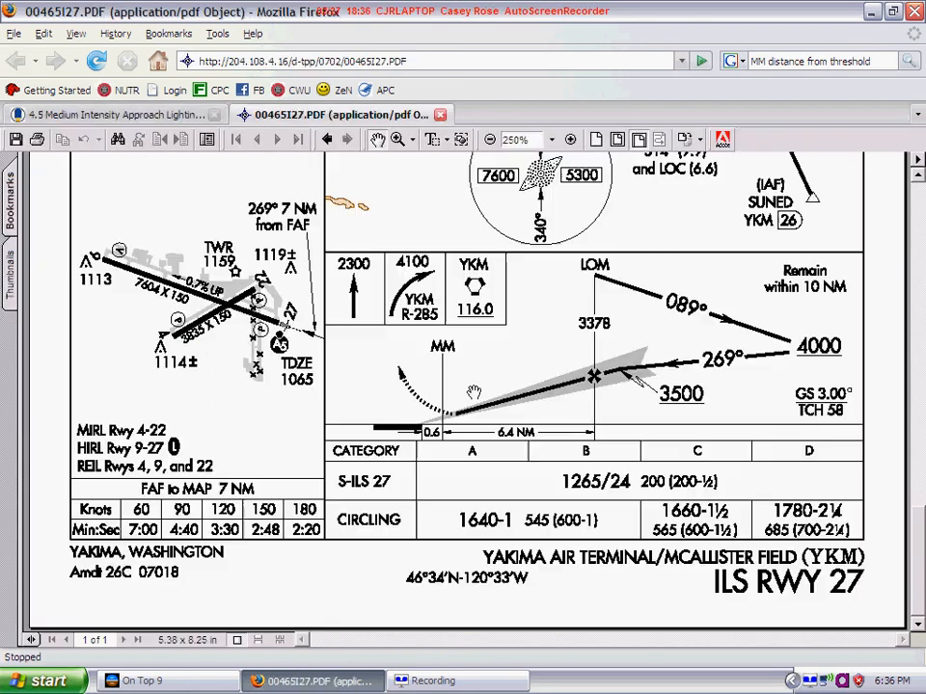
pyautogui.moveTo(621, 491)
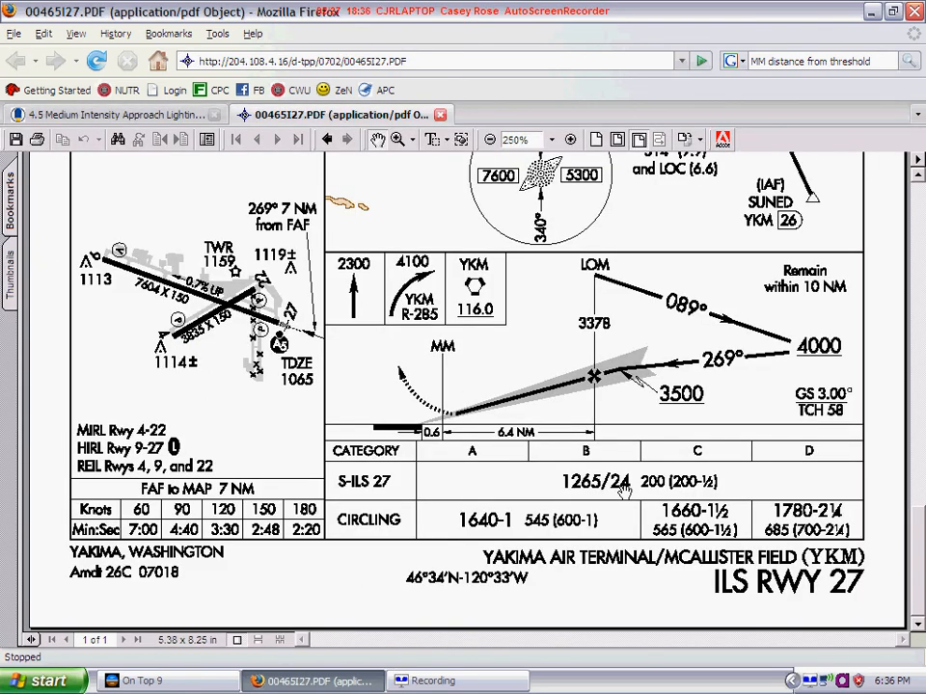